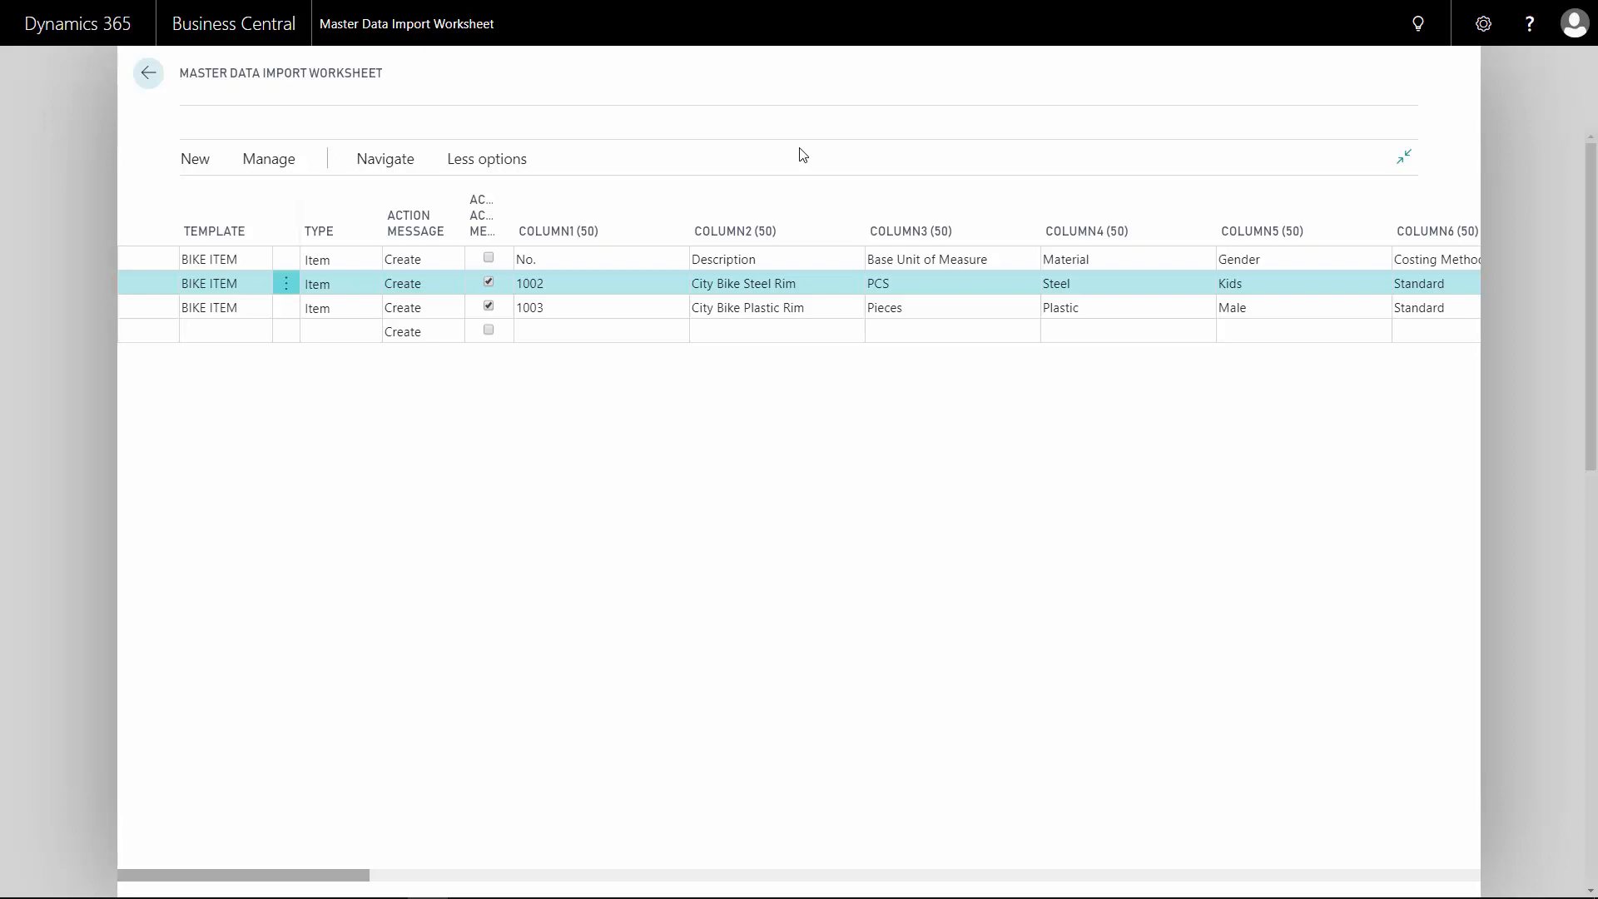
mouse_move(776, 156)
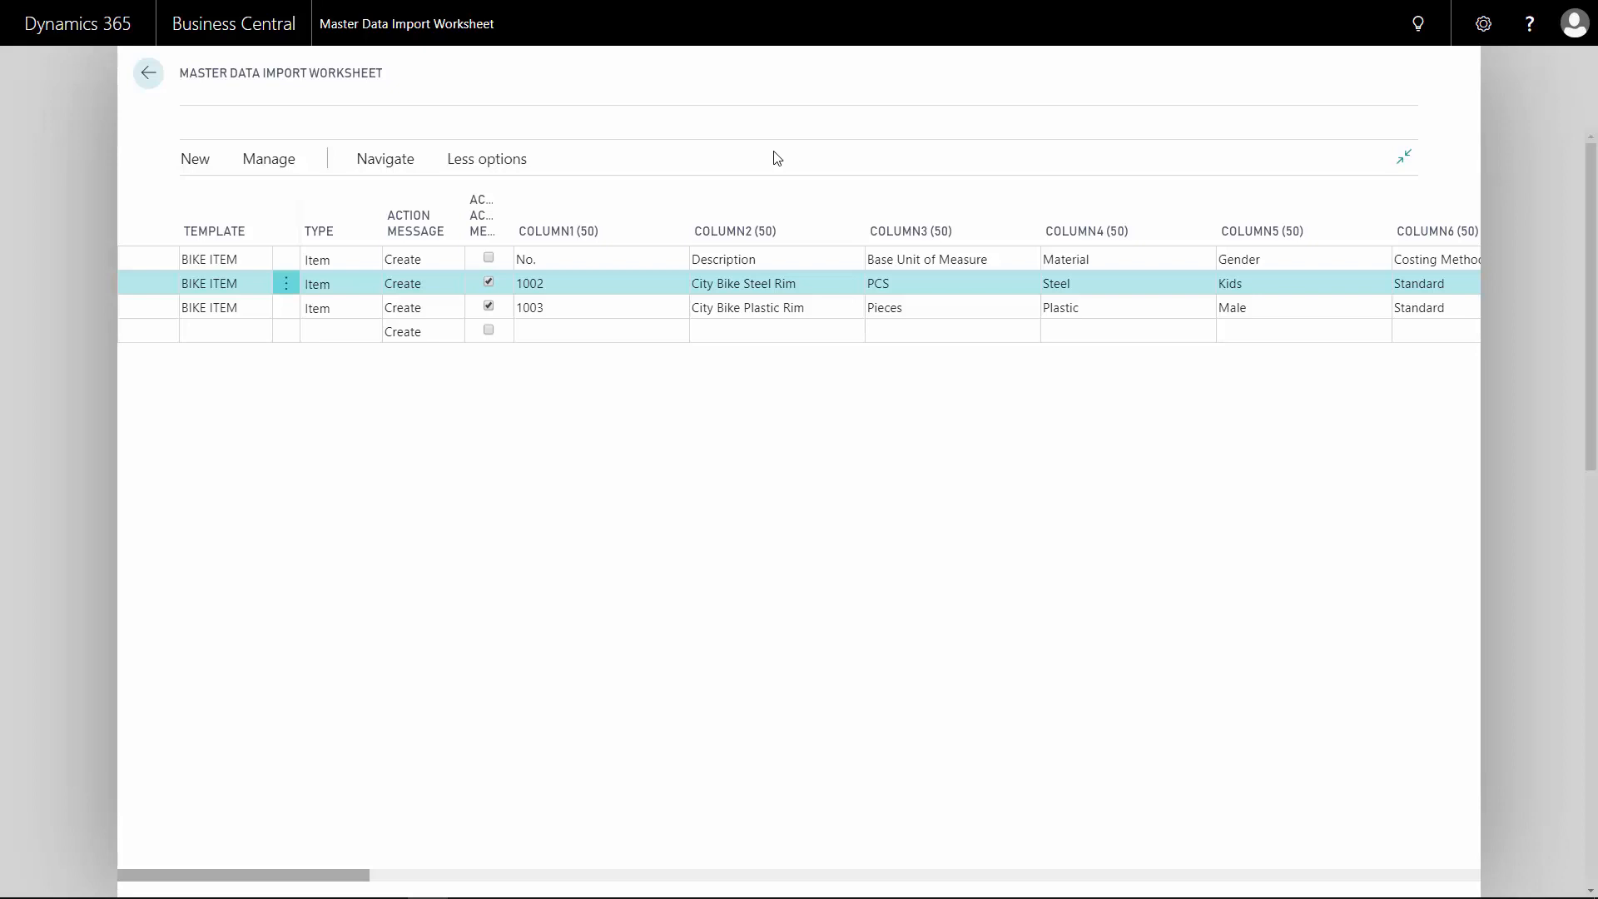
mouse_move(411, 293)
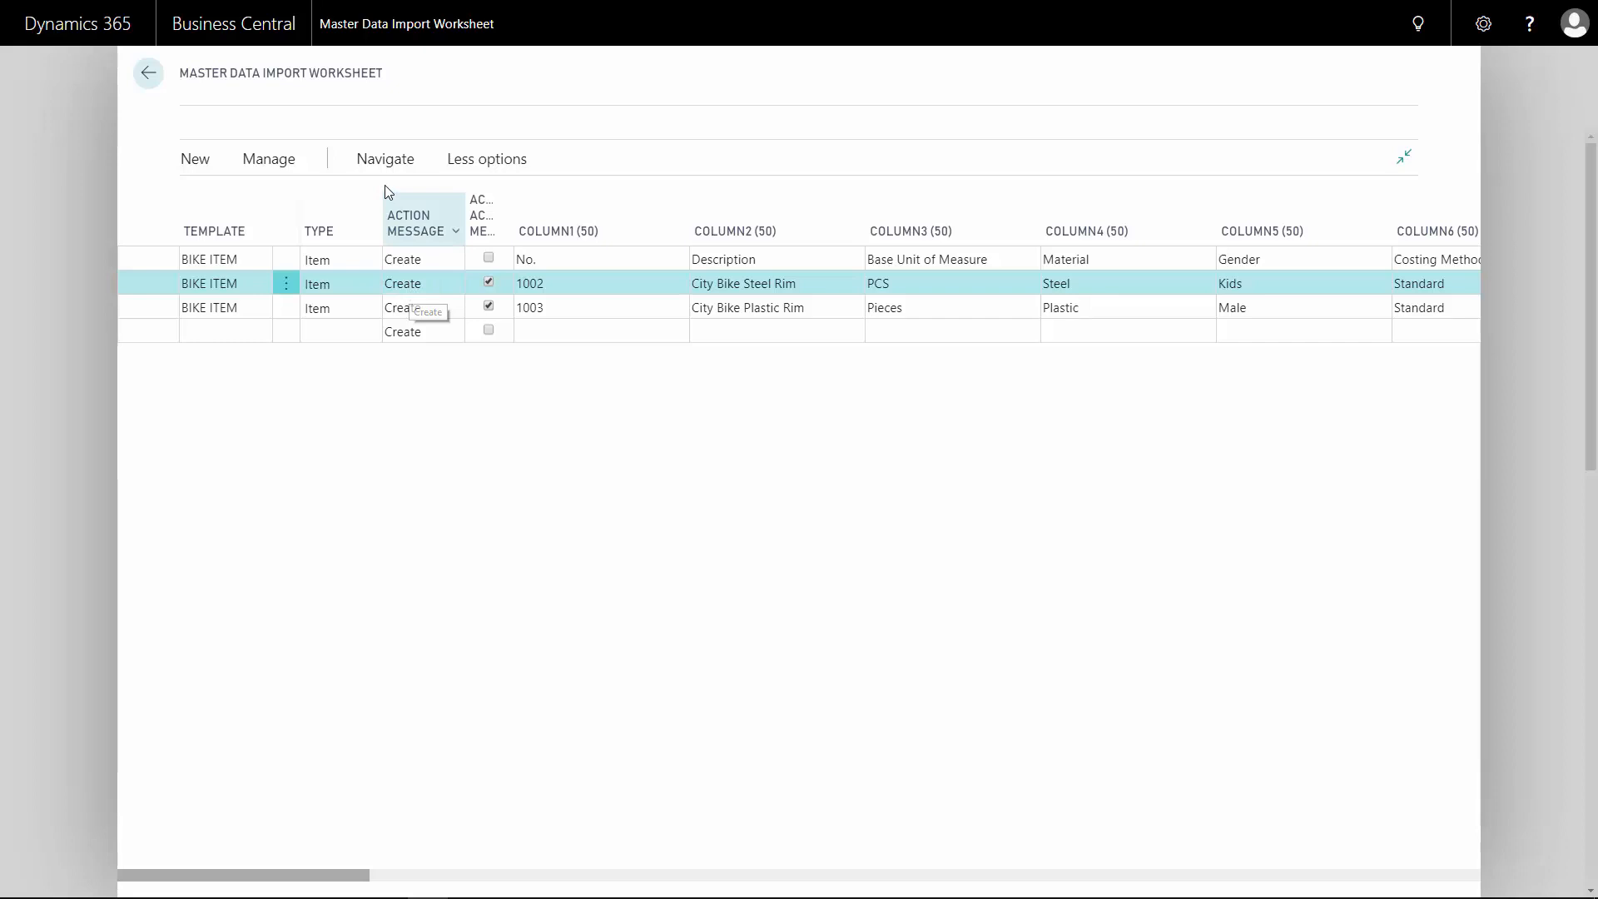
Carry out the worksheet actions with default options, flagging bike lines 1002 and 1003 as Import Error
left_click(385, 159)
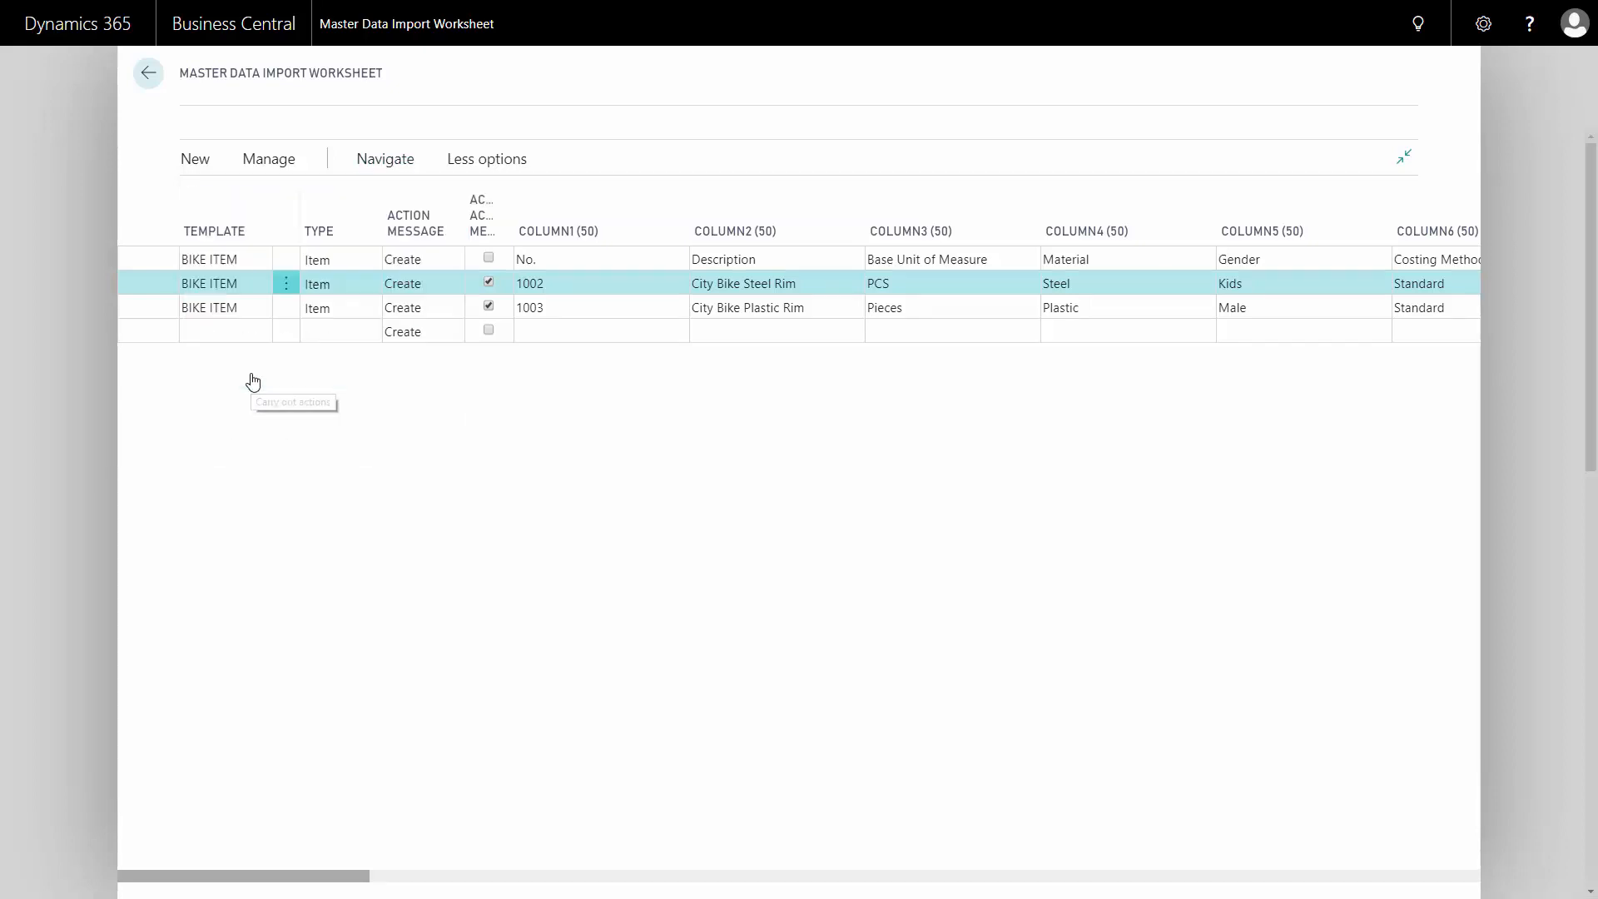
left_click(254, 381)
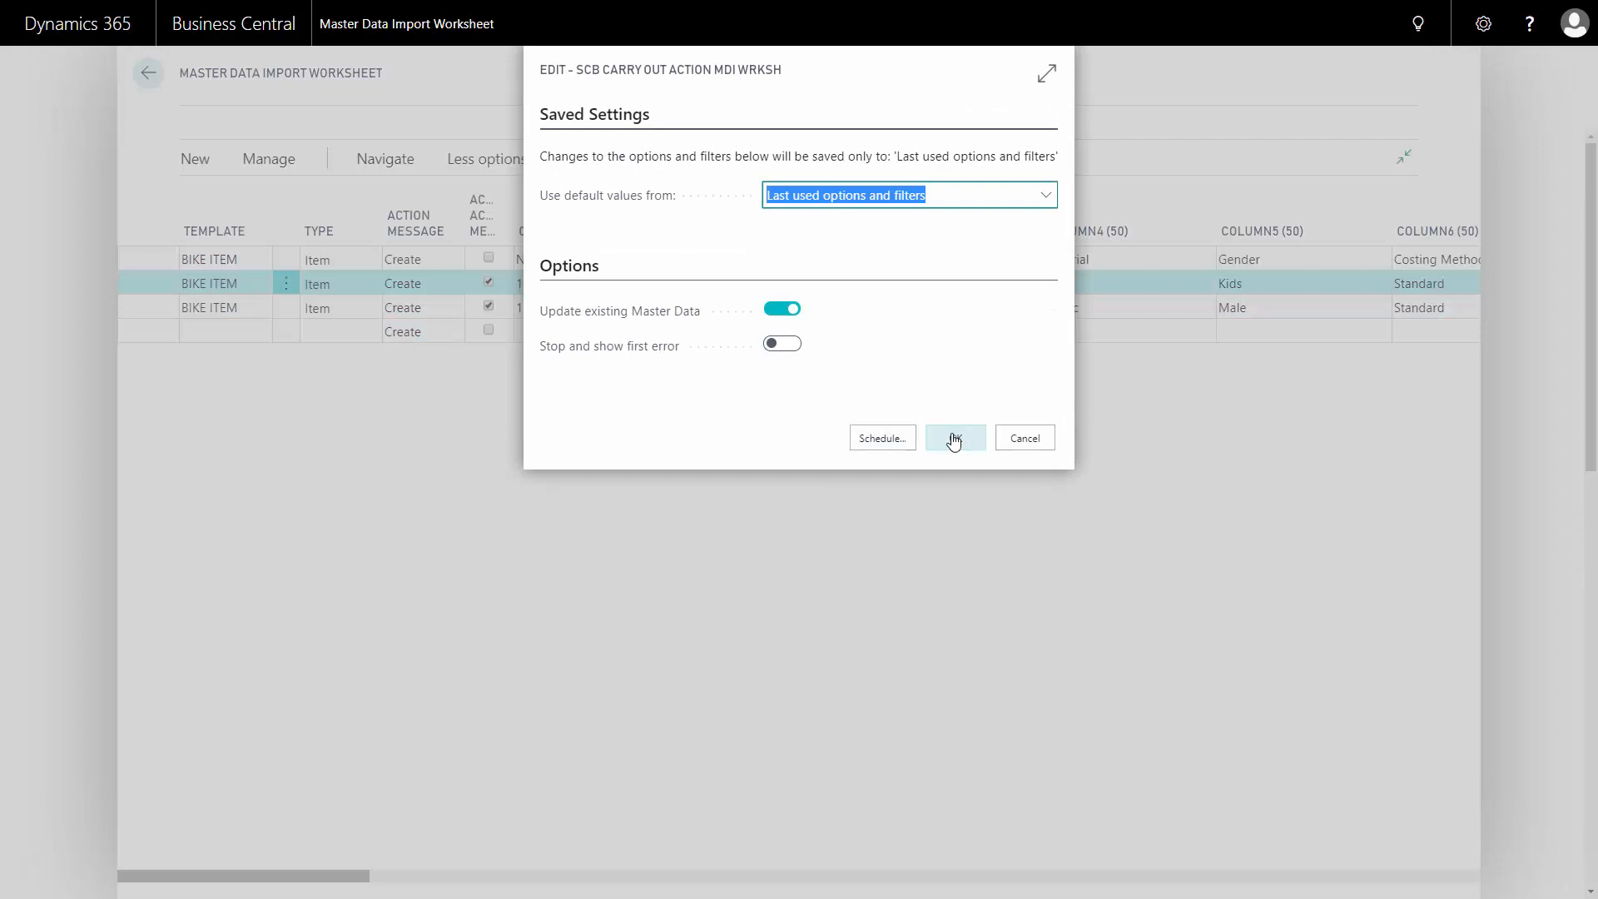
left_click(955, 438)
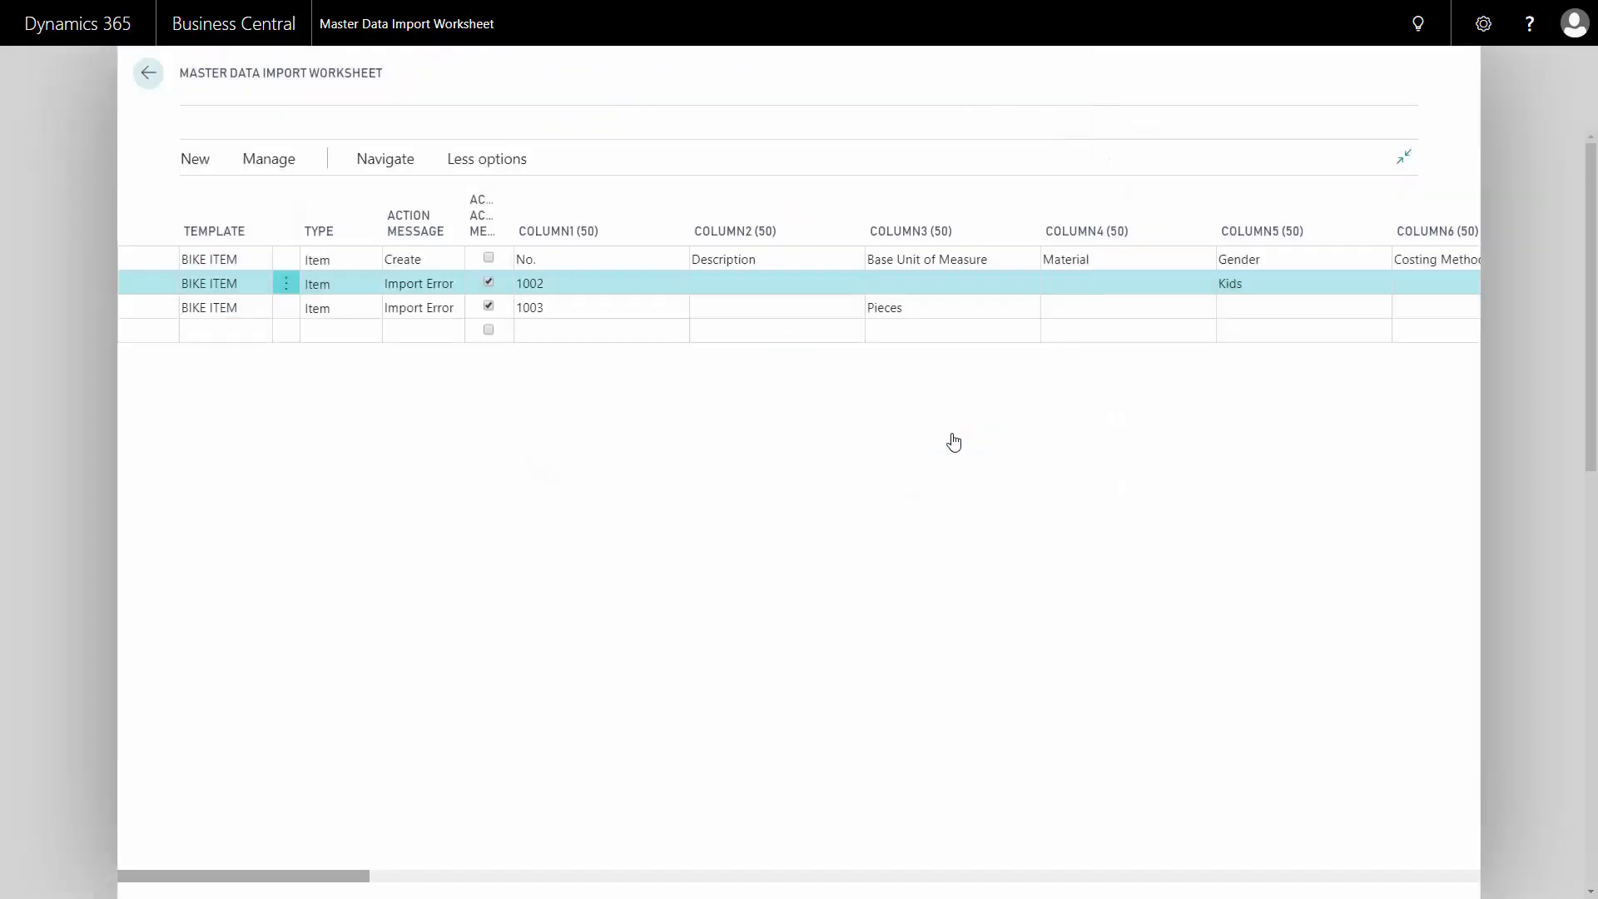
left_click(941, 281)
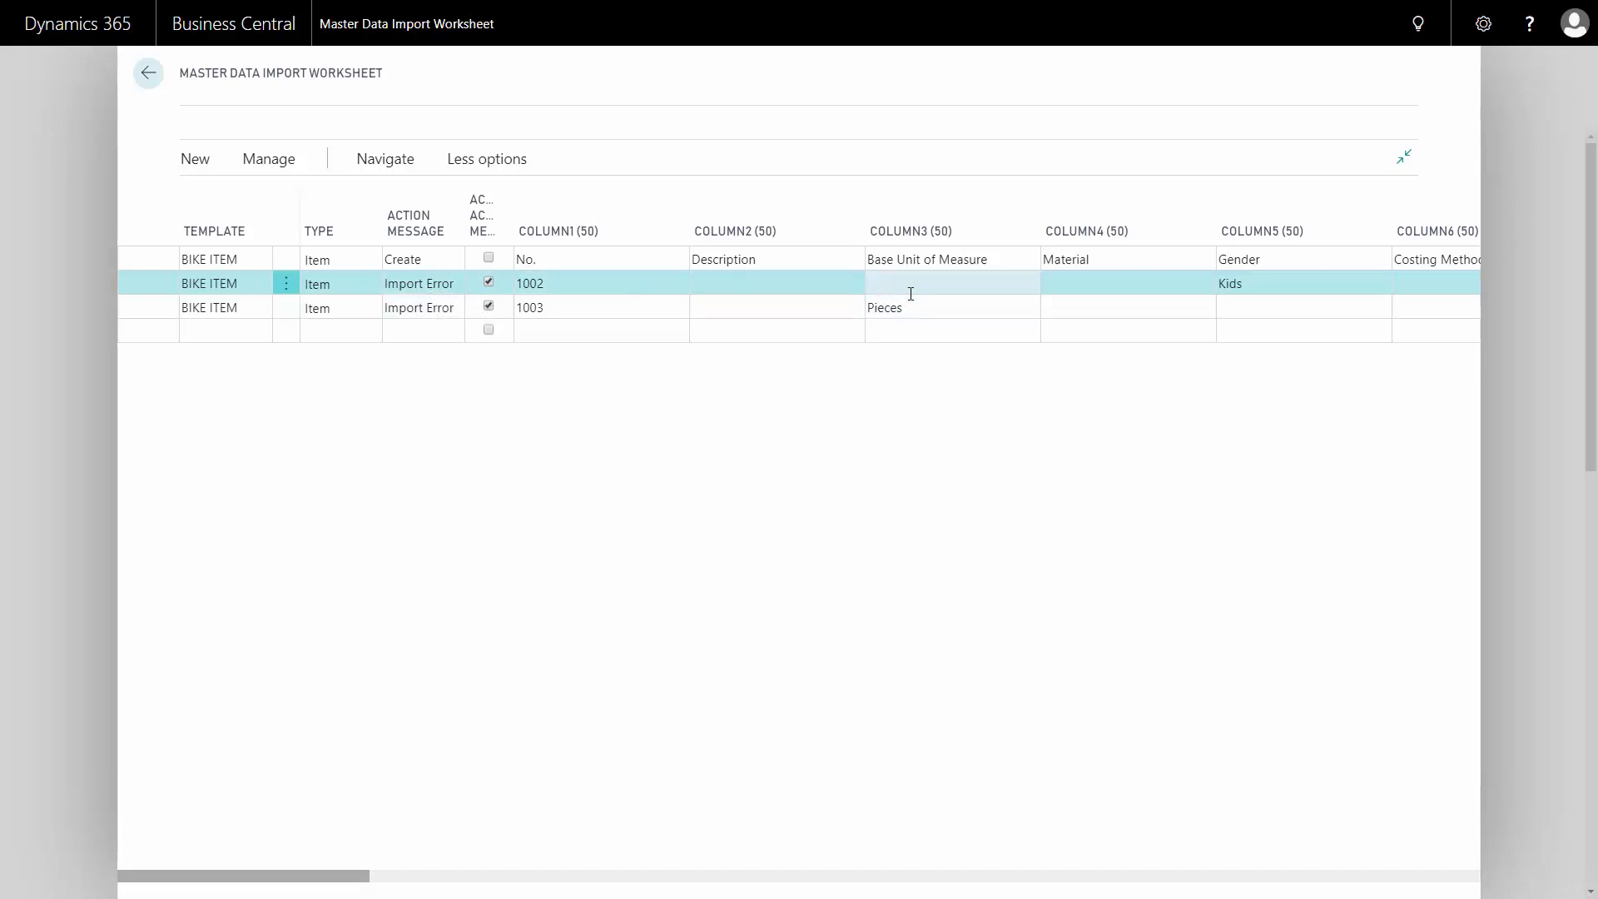
Change line 1003's base unit of measure from Pieces to Pcs
left_click(910, 307)
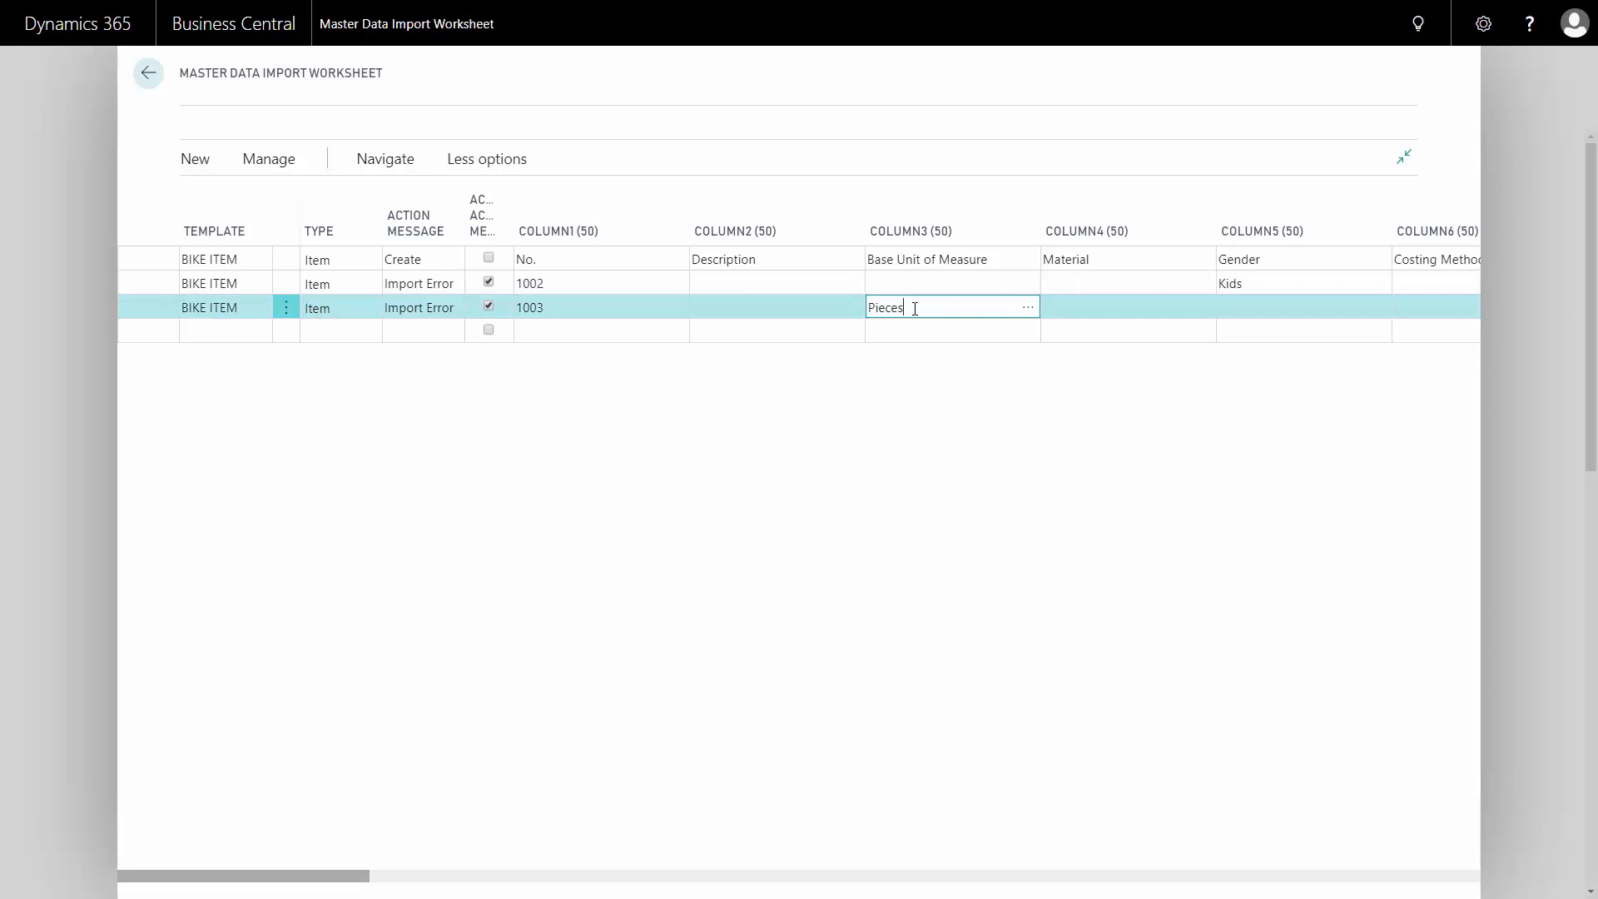
double_click(886, 308)
type("P")
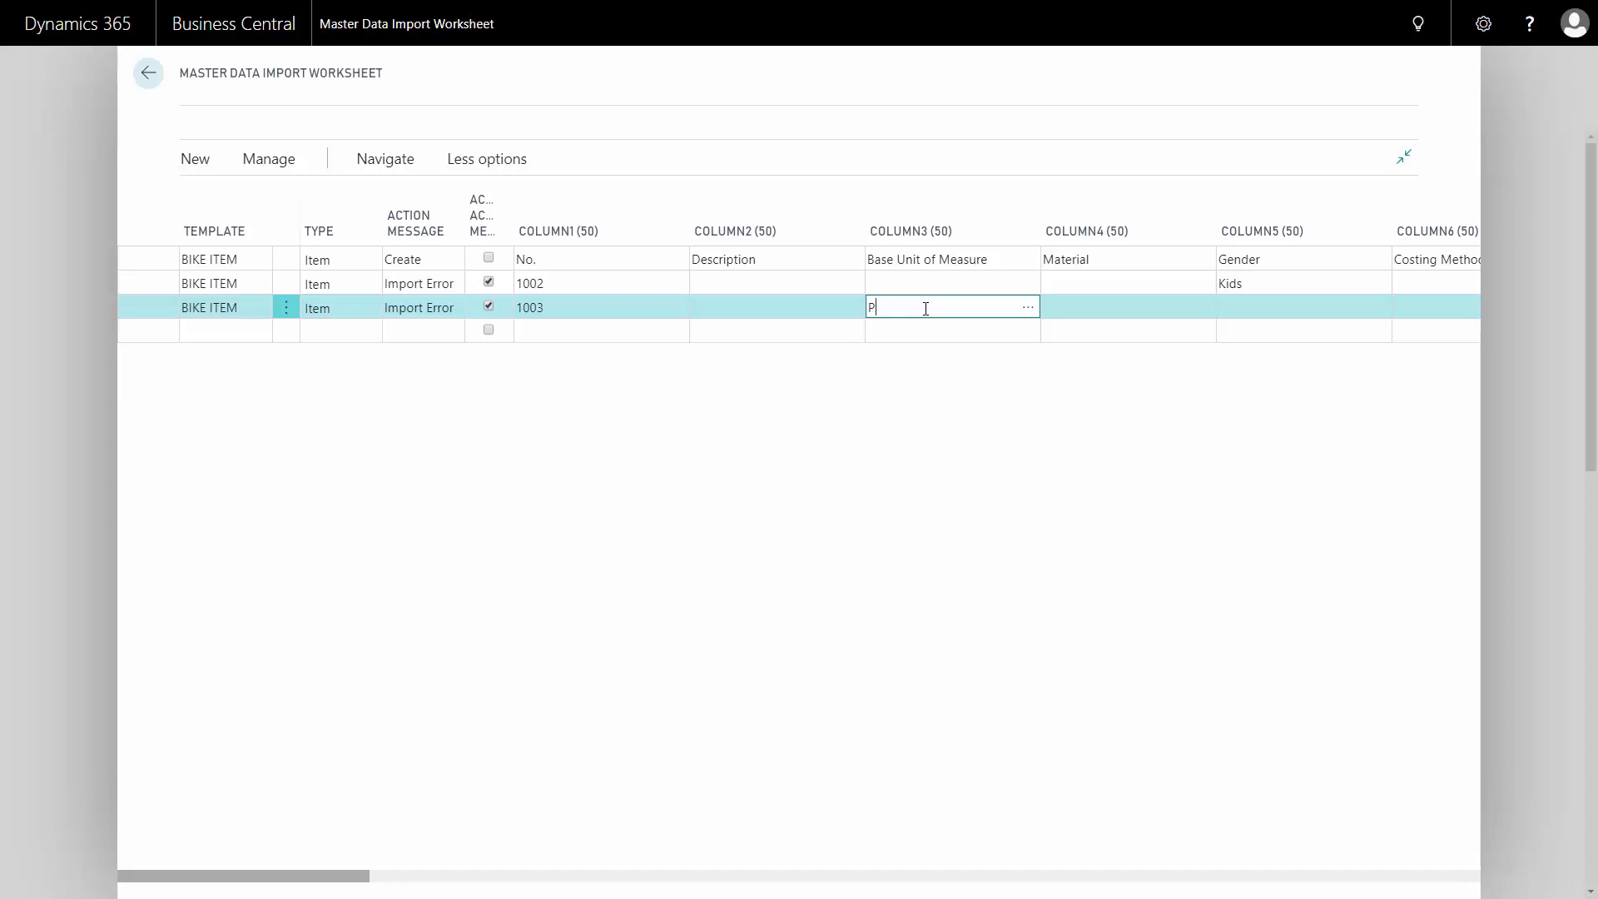
type("cs")
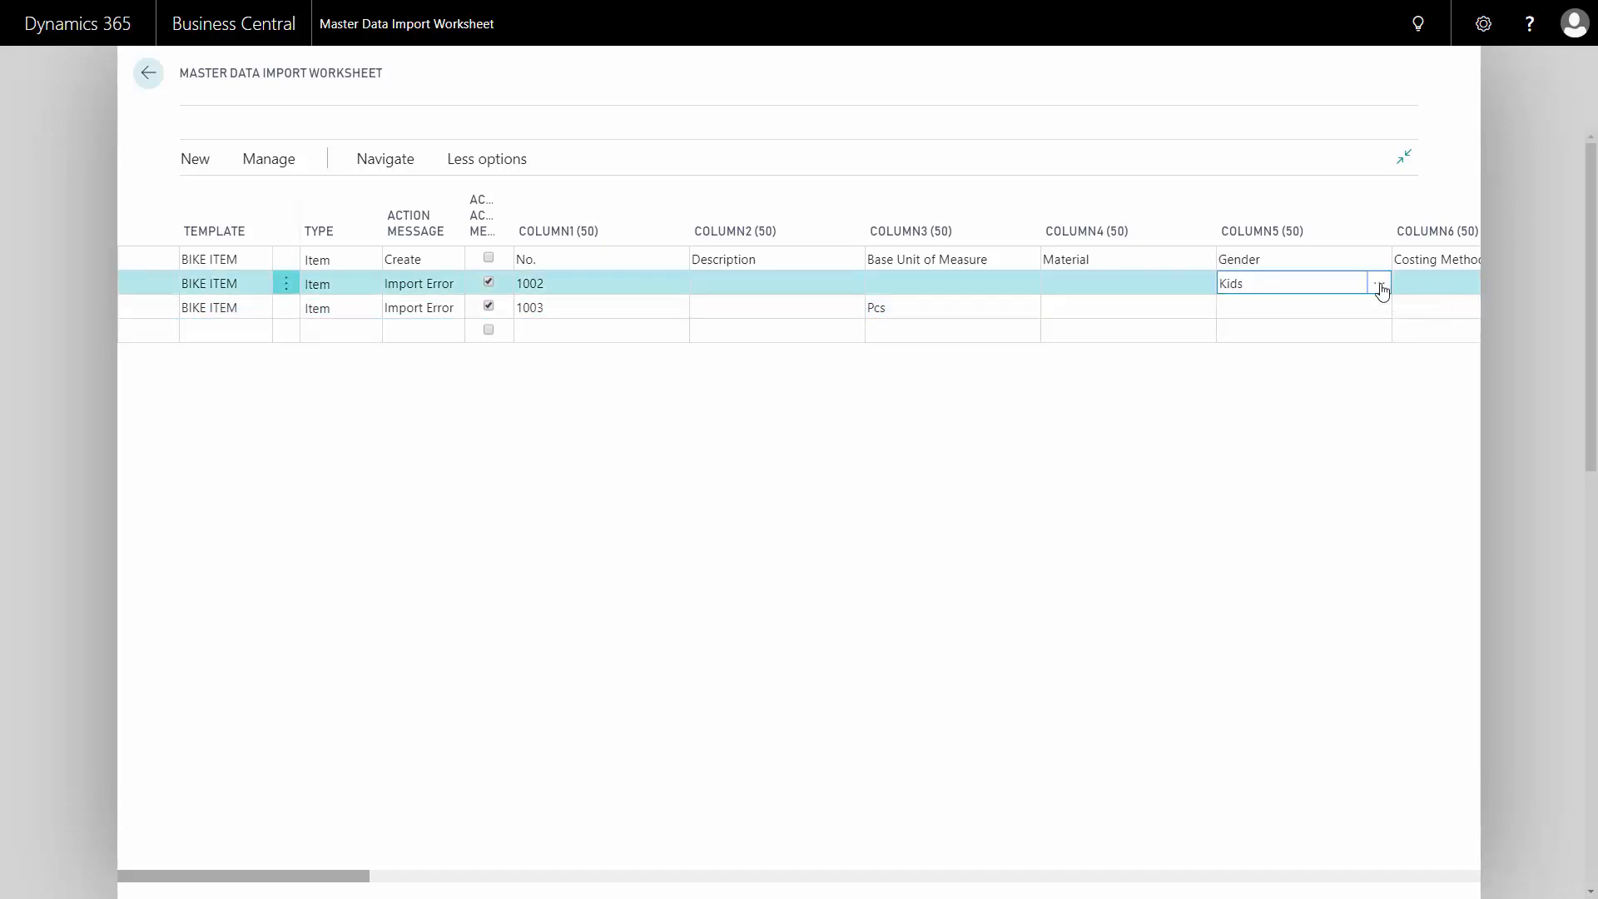
Pick MALE from the Information Value List as line 1002's gender, replacing Kids
left_click(1379, 283)
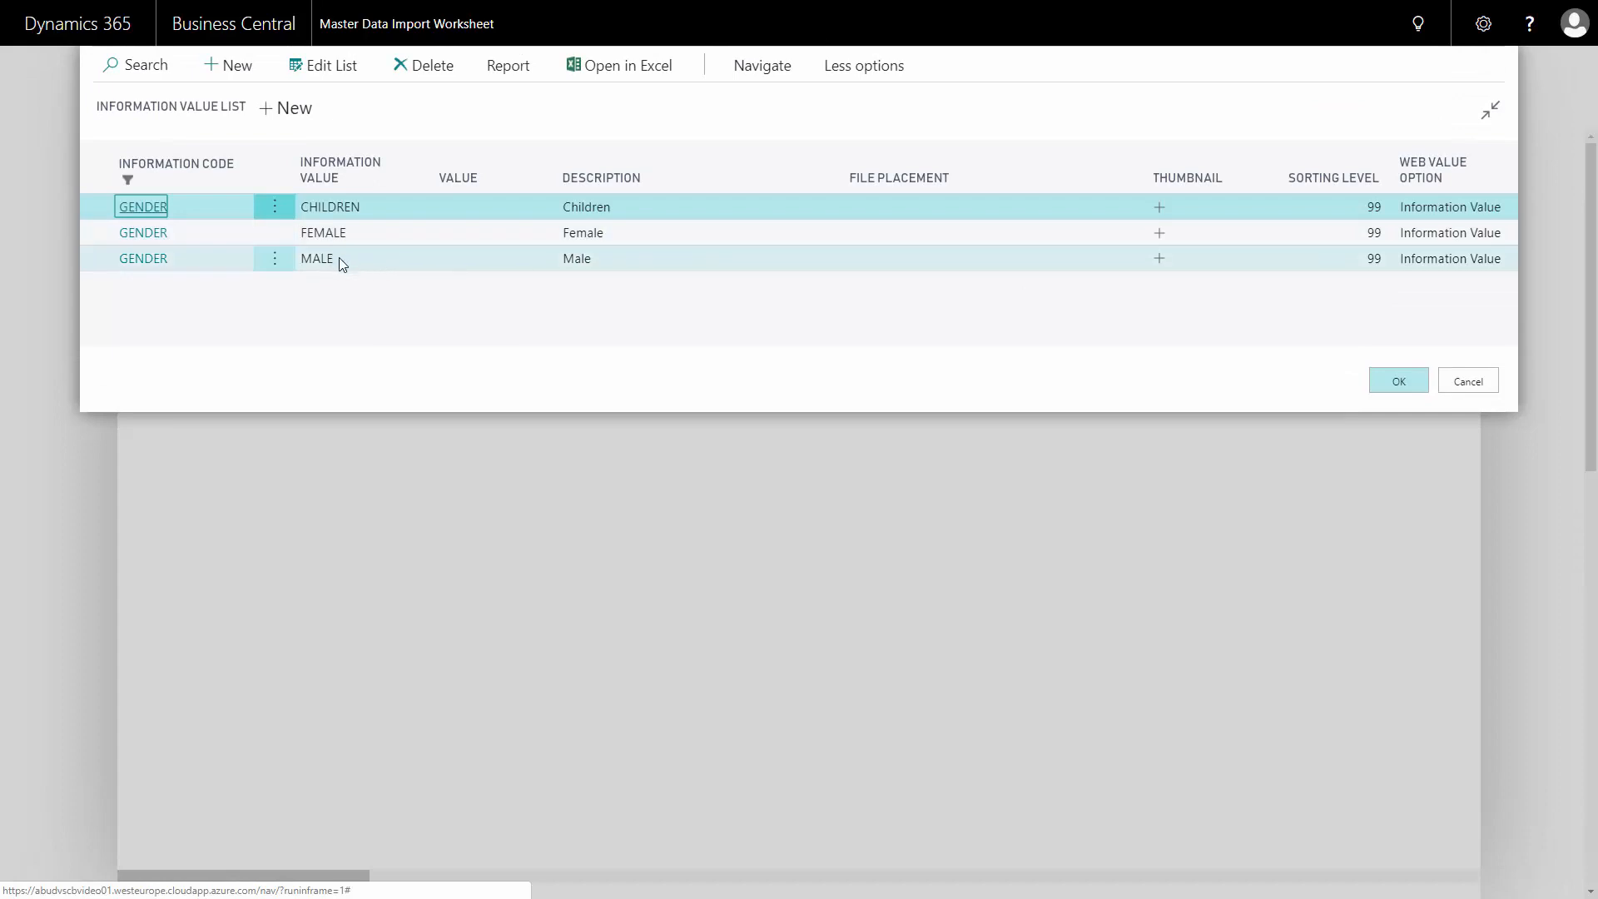
left_click(314, 258)
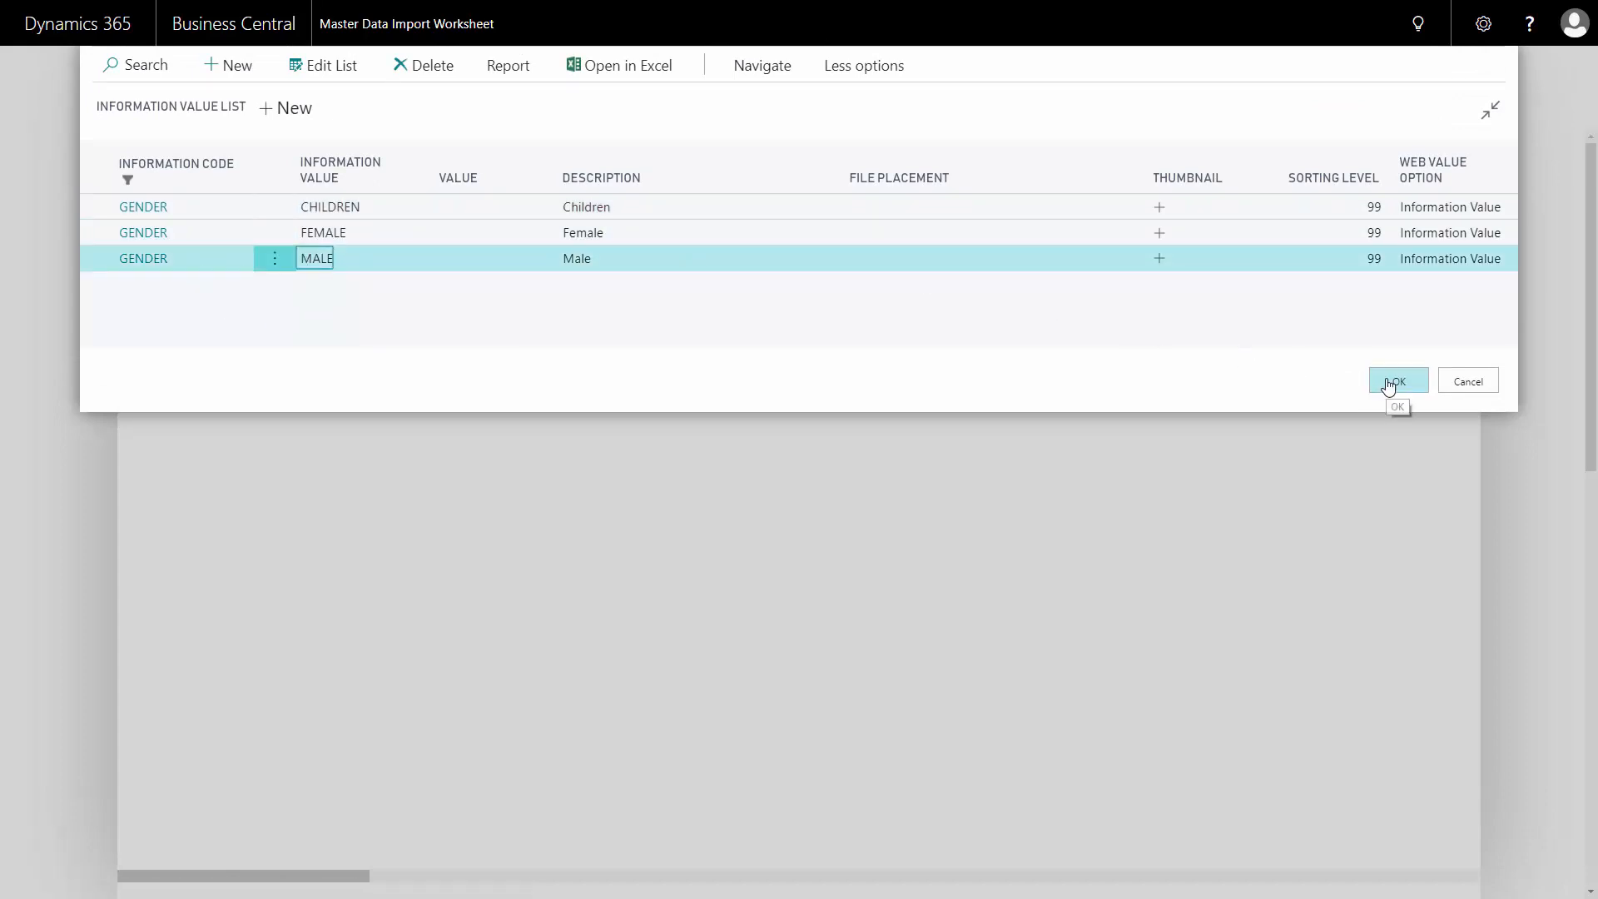
left_click(1399, 380)
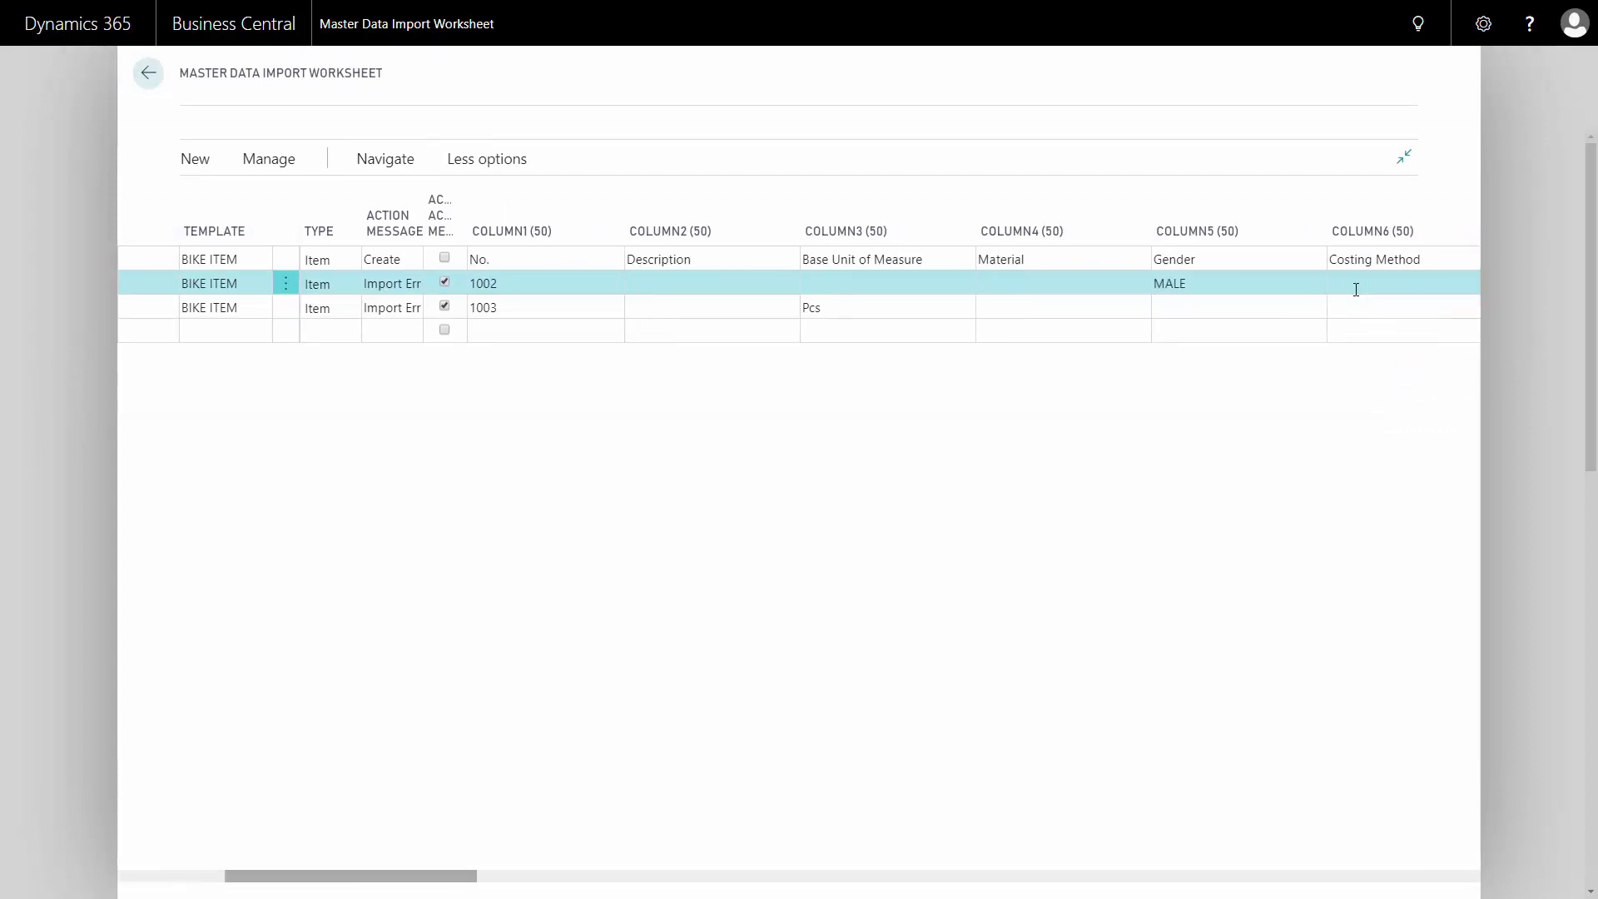
Edit line 1002's Column13 gear value to NEXUS 7 (INSIDE)
scroll("right", 3)
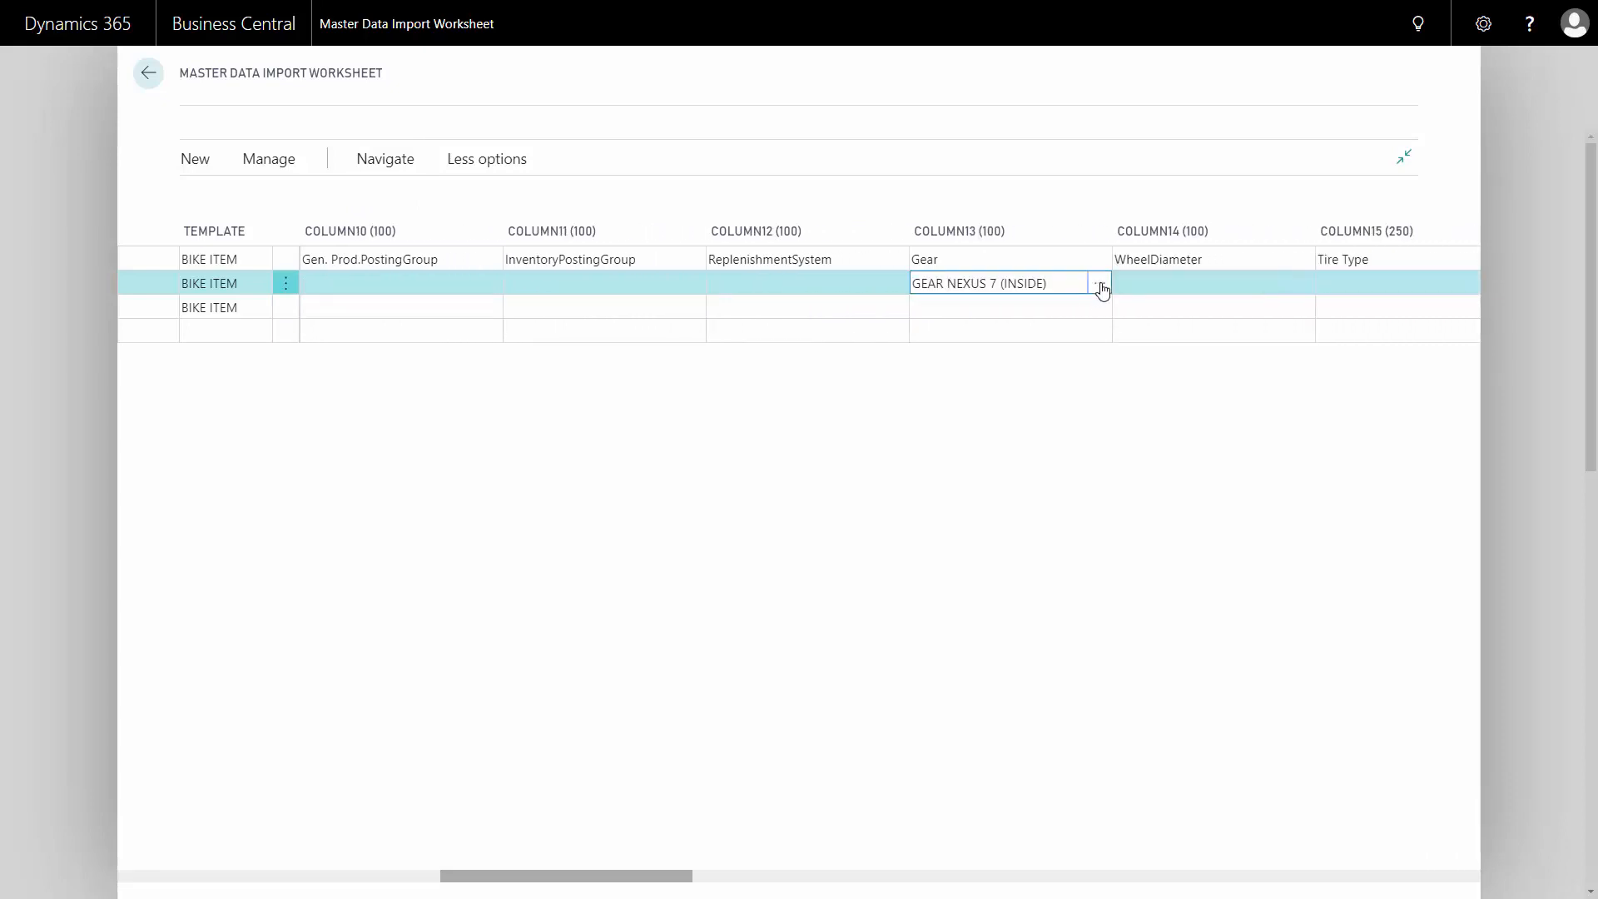
left_click(1099, 283)
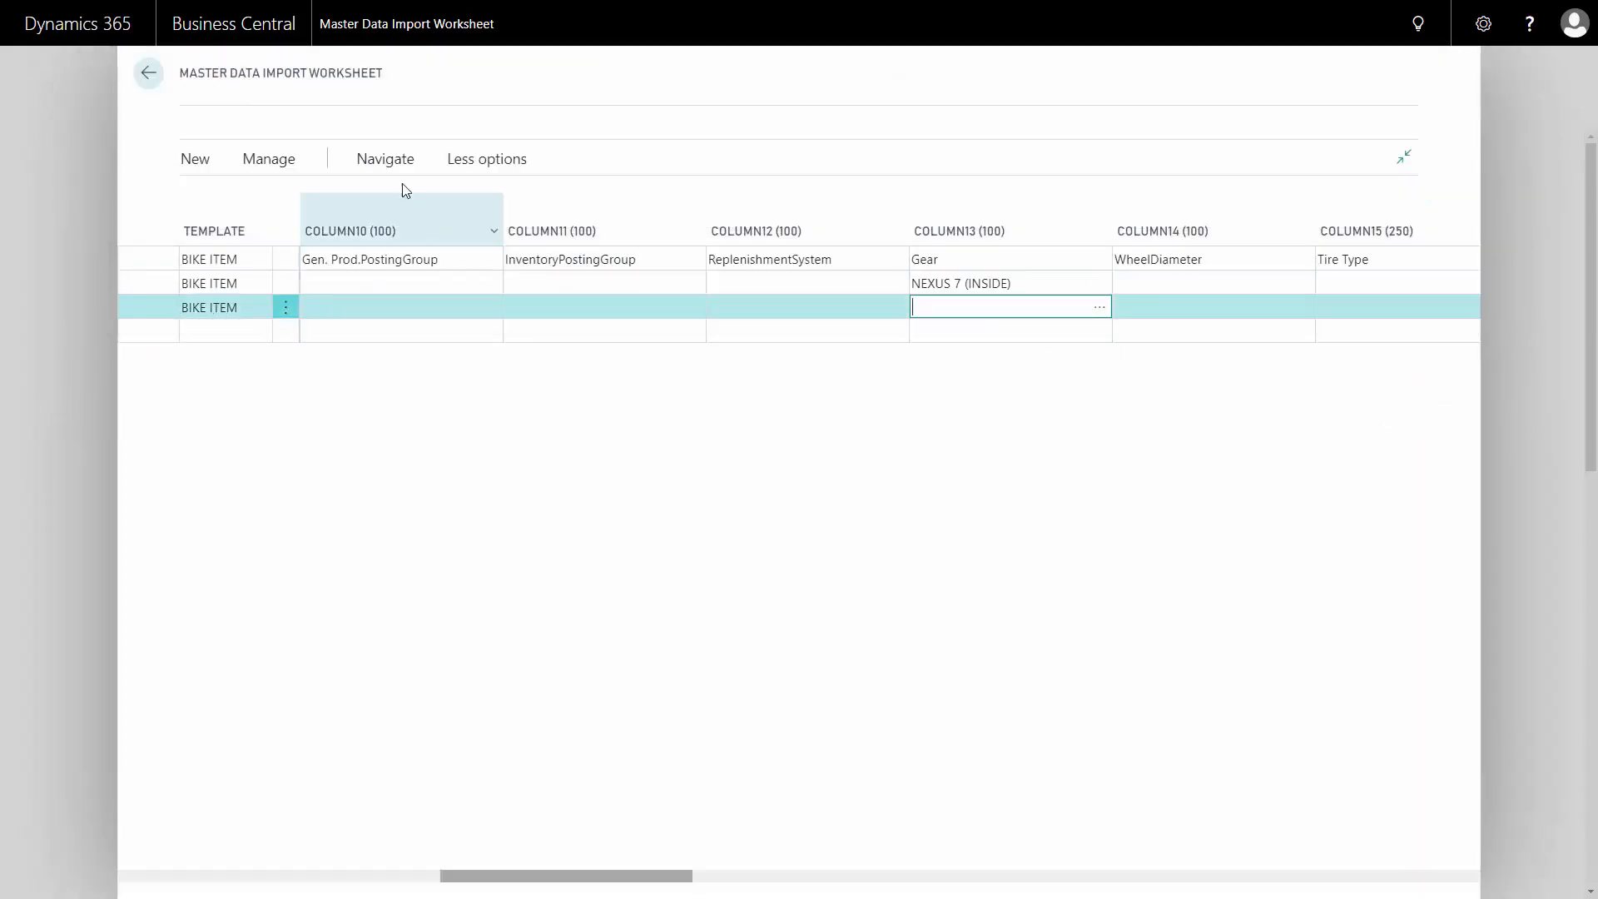
Rerun Carry out actions from Master Data Import with the current options
left_click(384, 159)
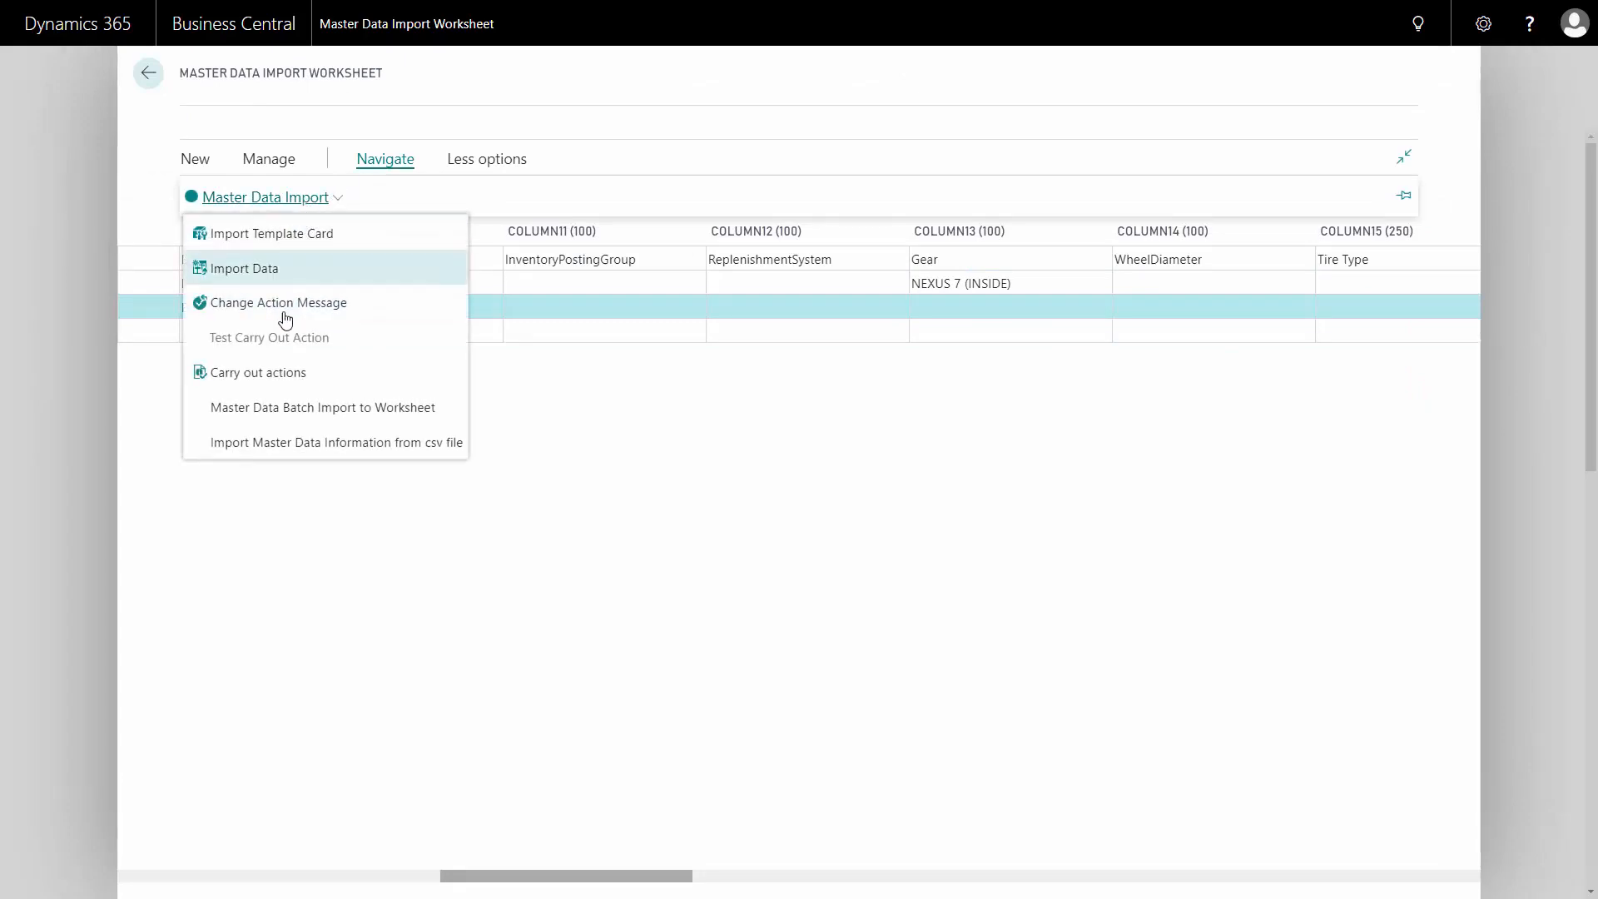
left_click(258, 372)
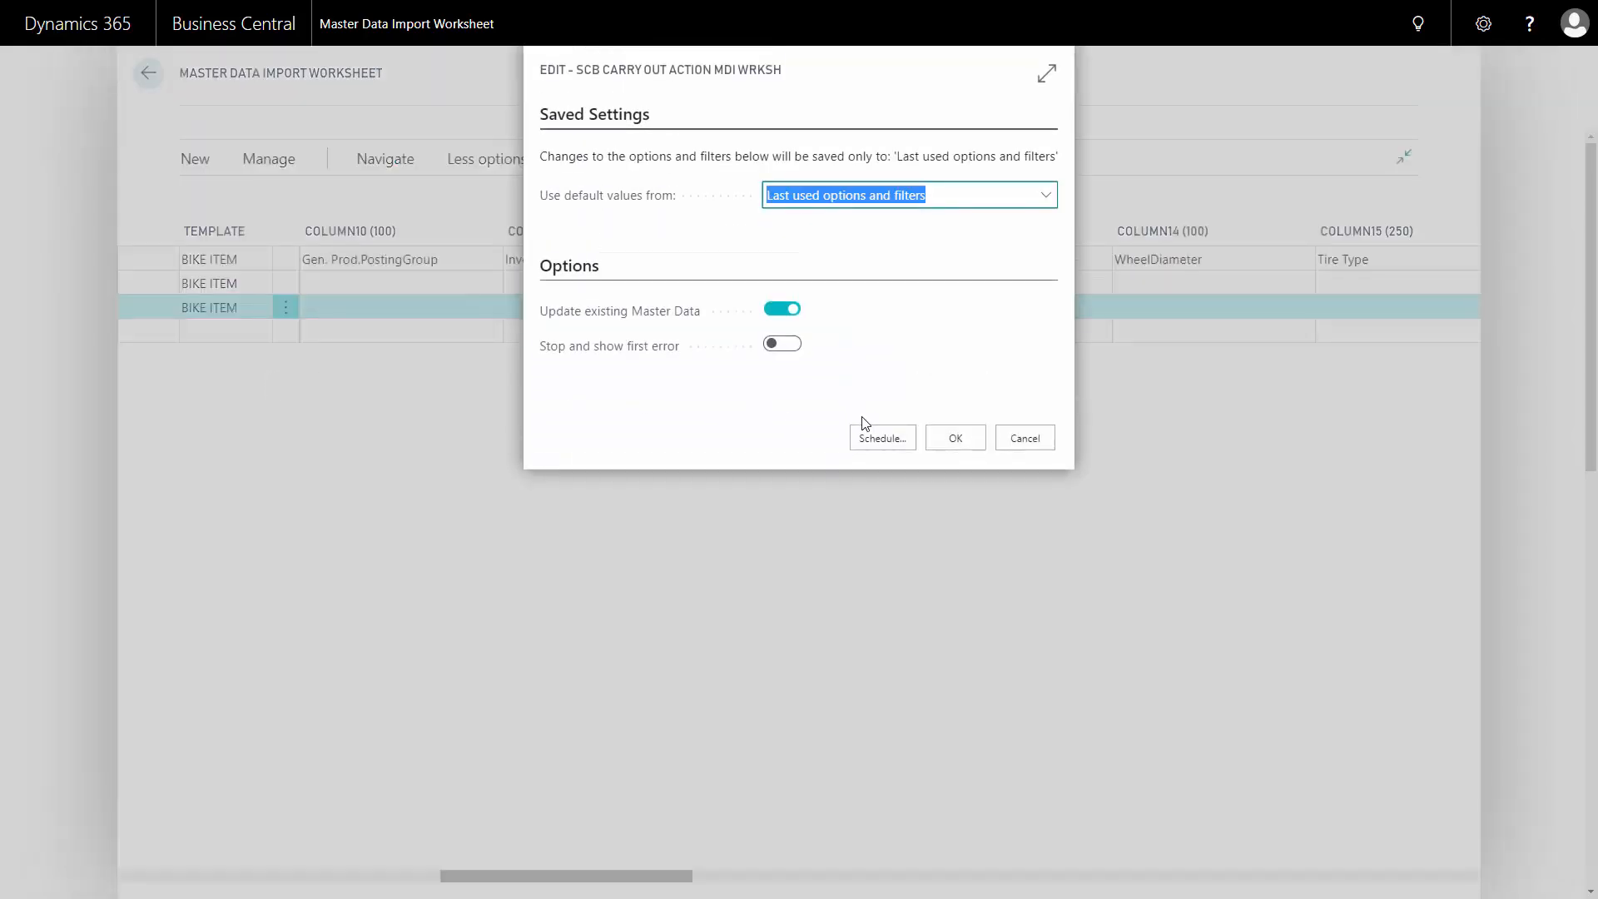
left_click(955, 438)
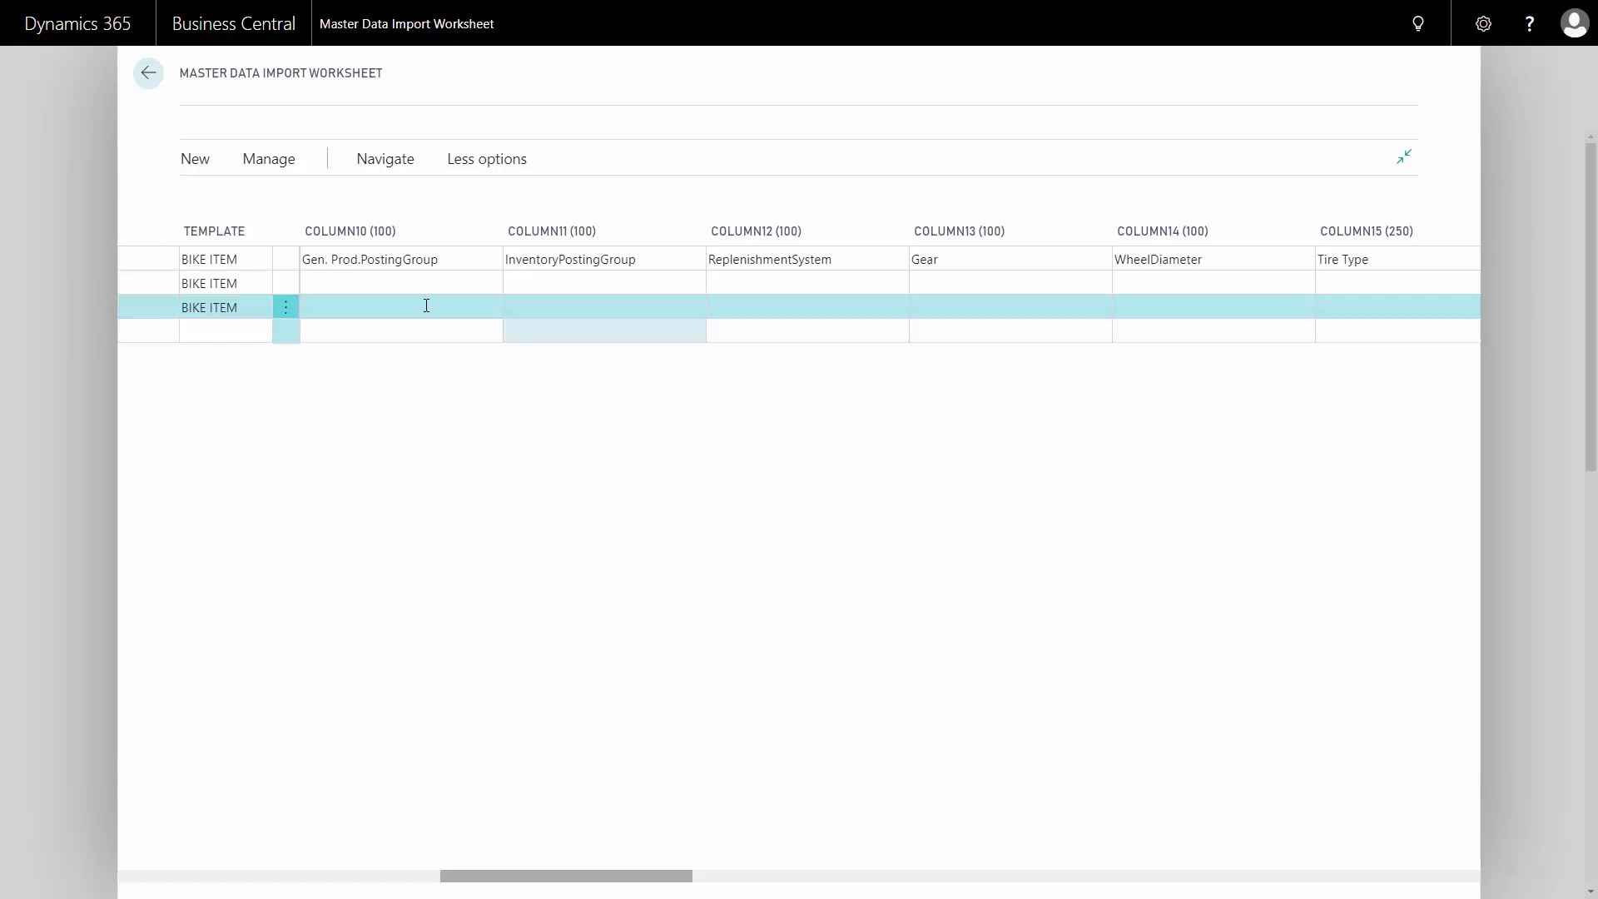